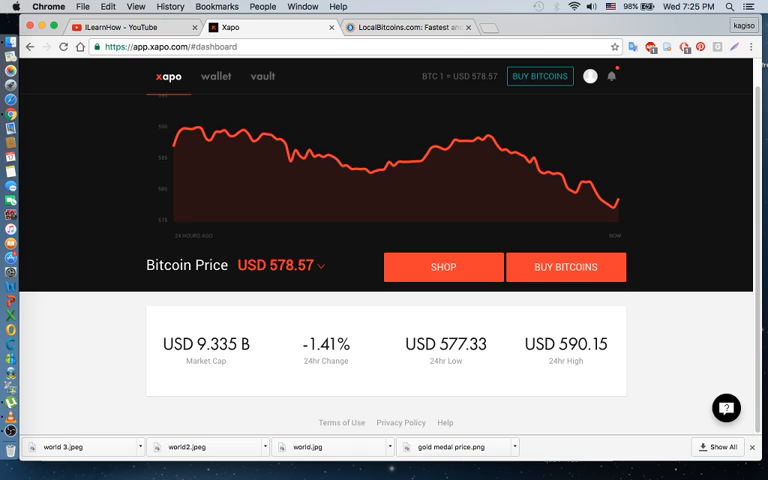
mouse_move(567, 201)
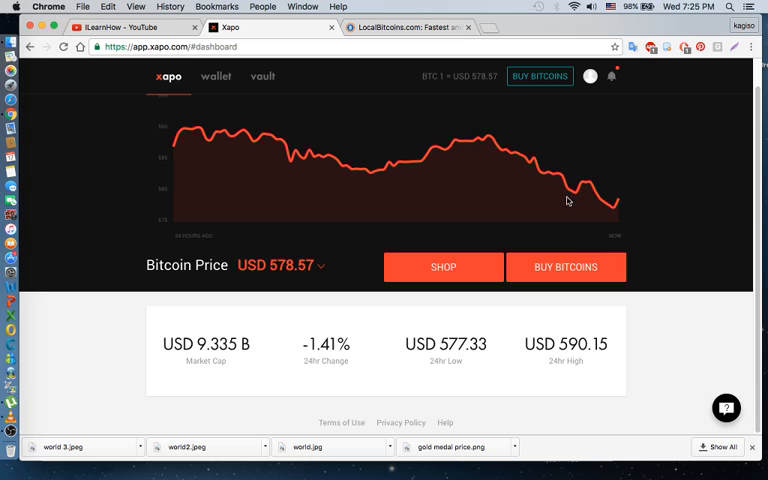
mouse_move(237, 123)
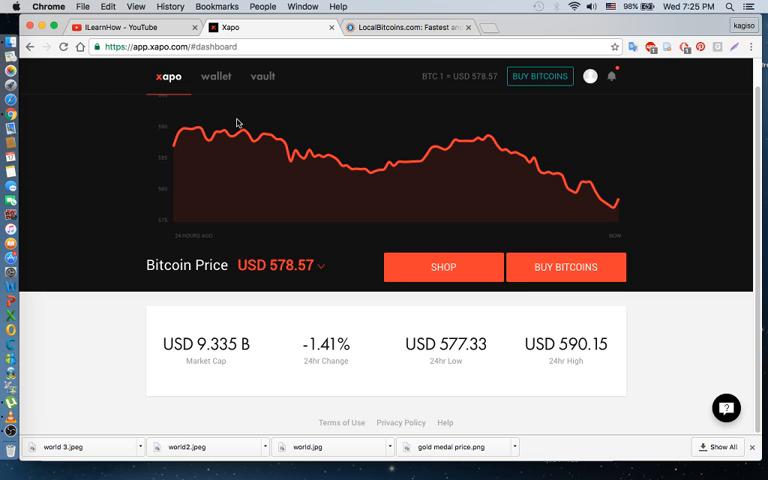
mouse_move(395, 57)
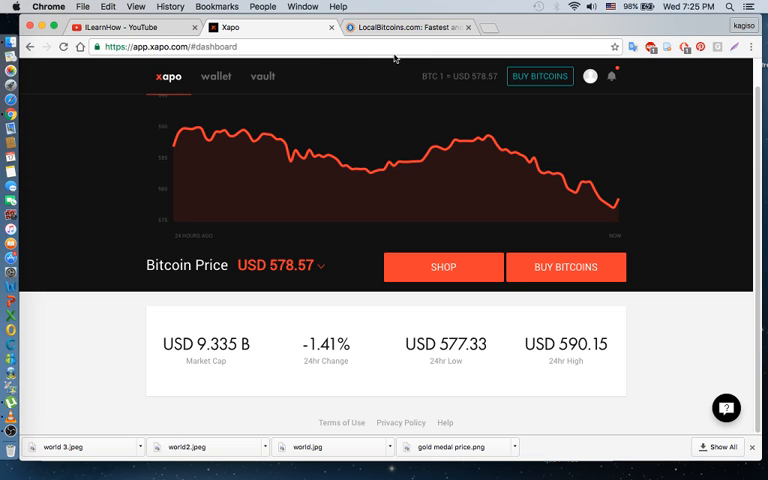
mouse_move(225, 105)
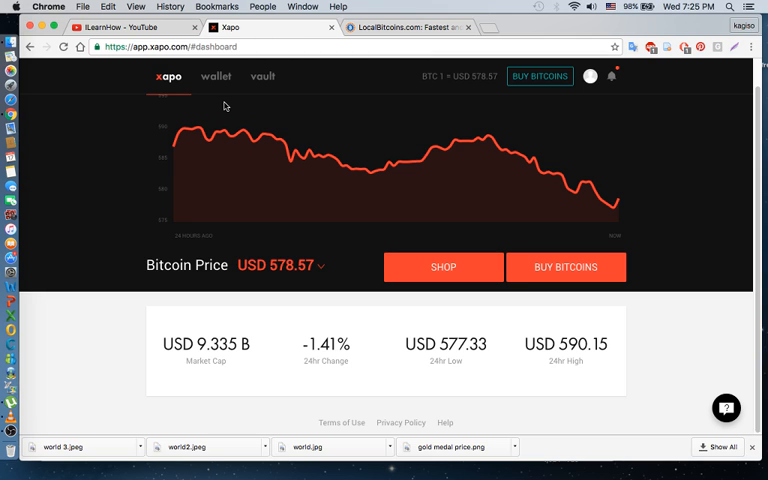
mouse_move(437, 98)
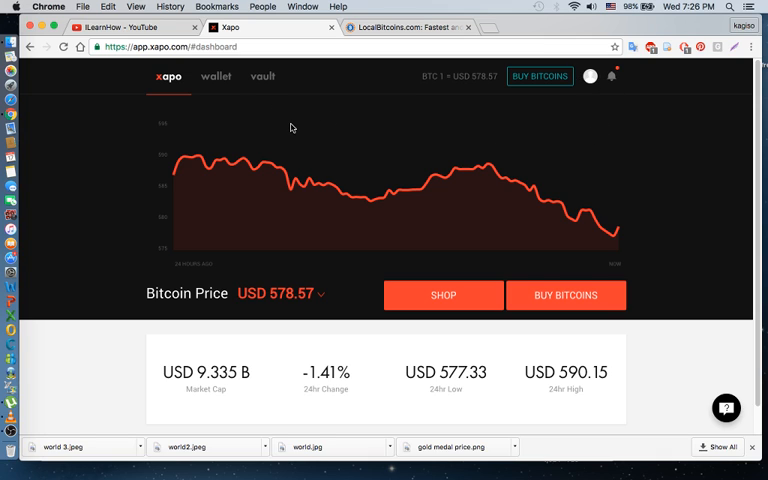
mouse_move(302, 140)
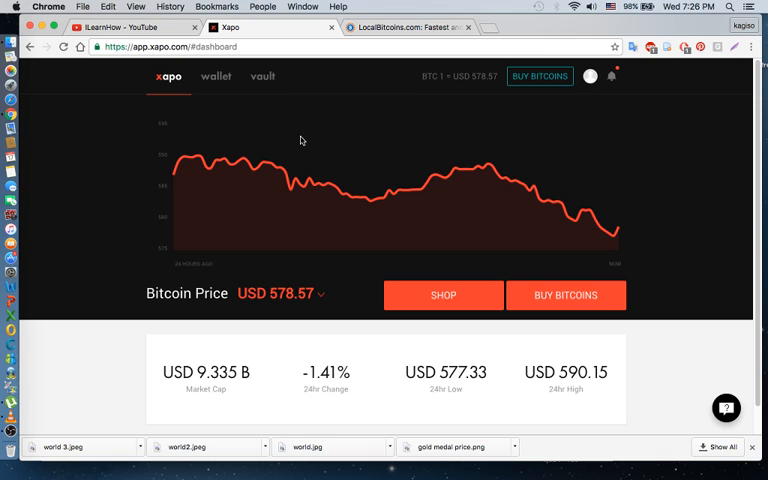
mouse_move(267, 179)
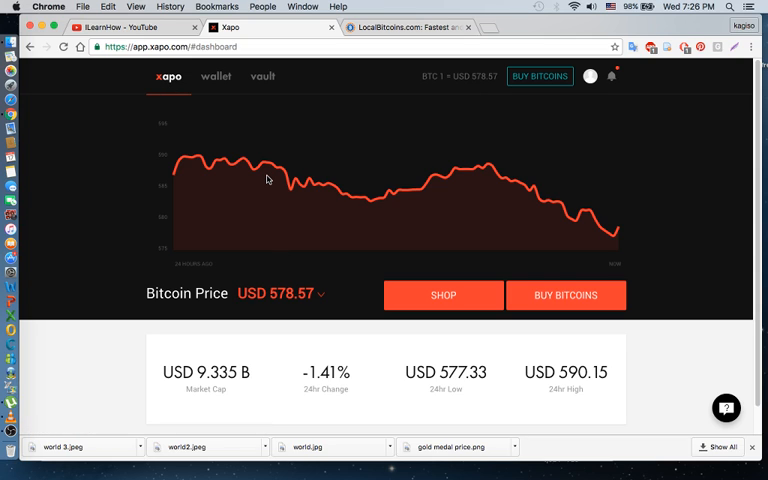
mouse_move(216, 76)
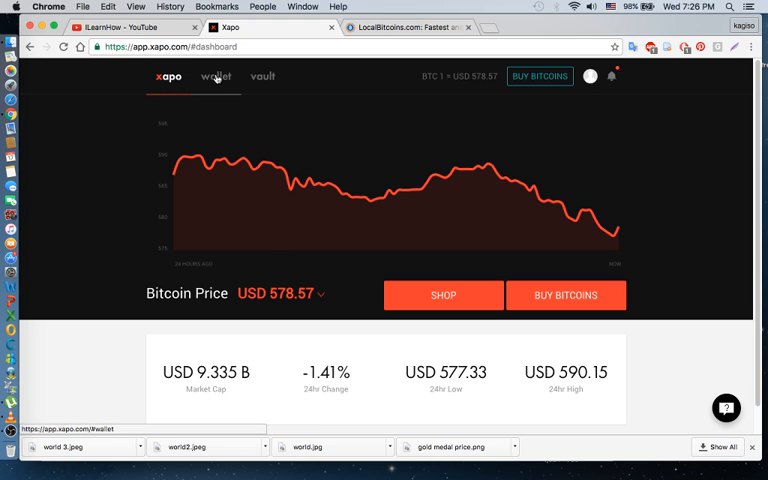
Open the first Xapo wallet and scroll through its balance and transaction history.
left_click(214, 76)
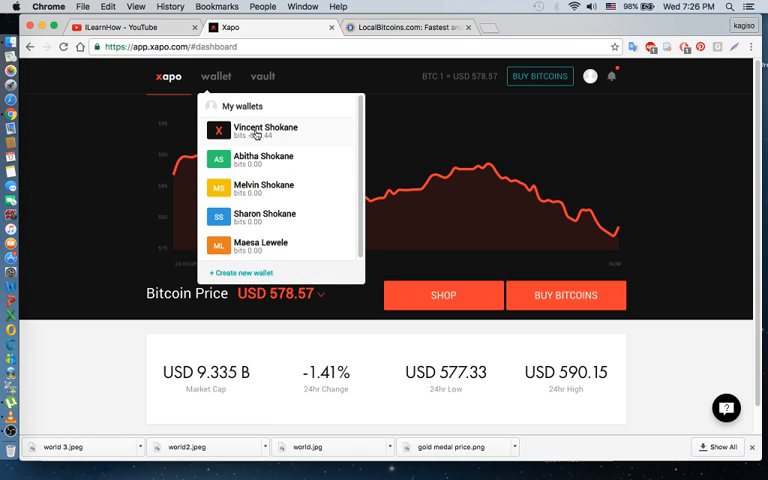
left_click(264, 131)
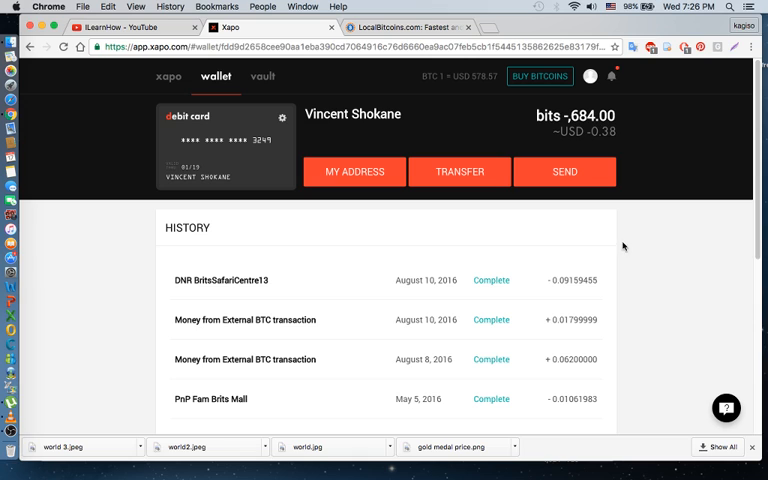
mouse_move(640, 168)
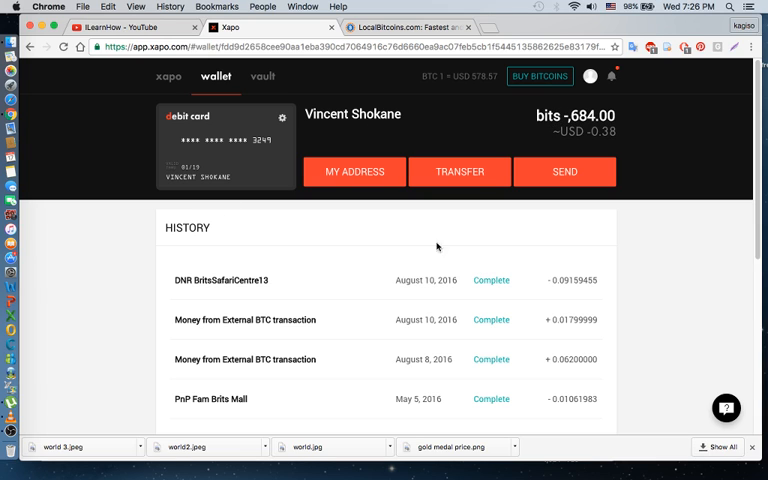
mouse_move(440, 380)
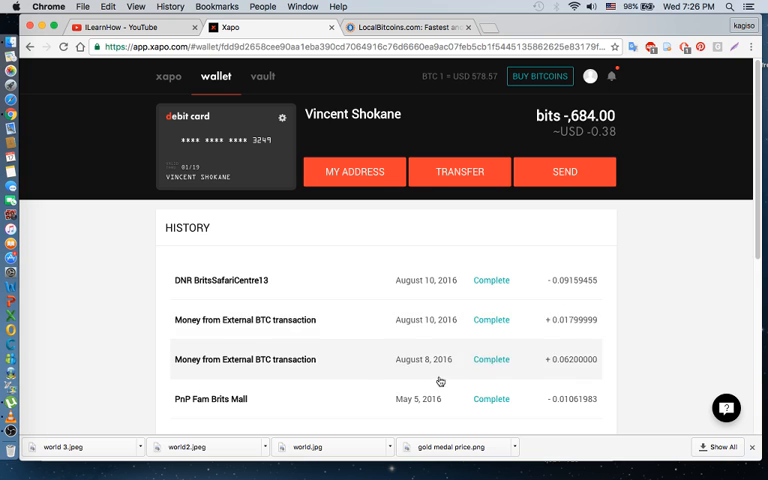
mouse_move(201, 373)
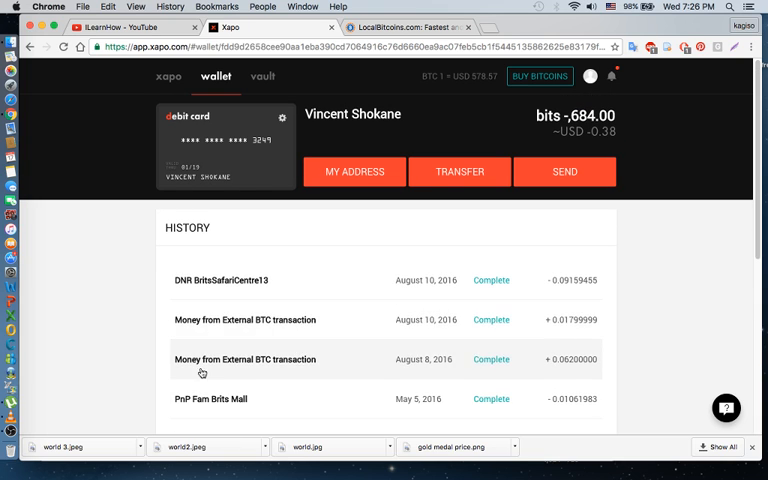
scroll("down", 3)
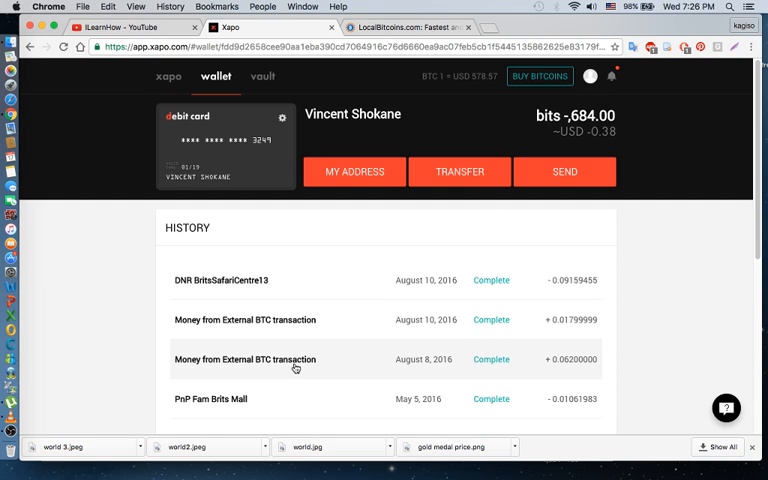
mouse_move(405, 262)
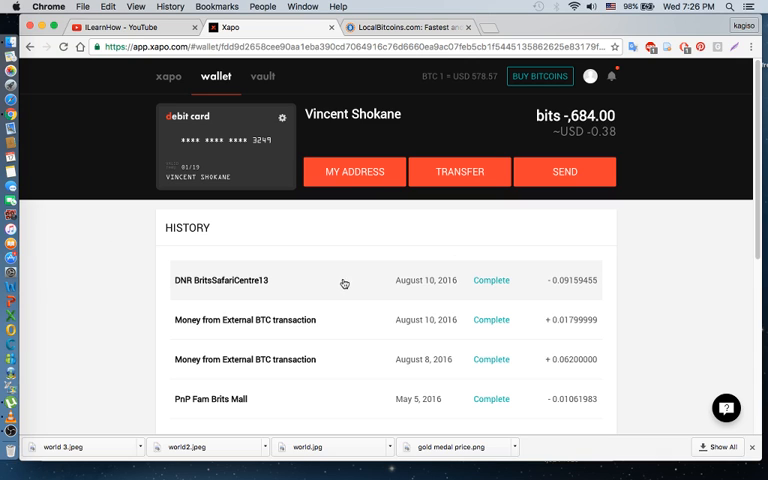
mouse_move(614, 291)
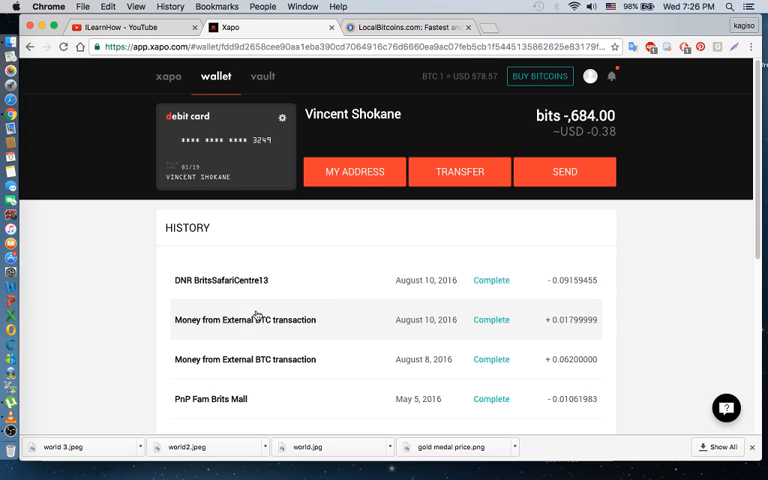
mouse_move(402, 330)
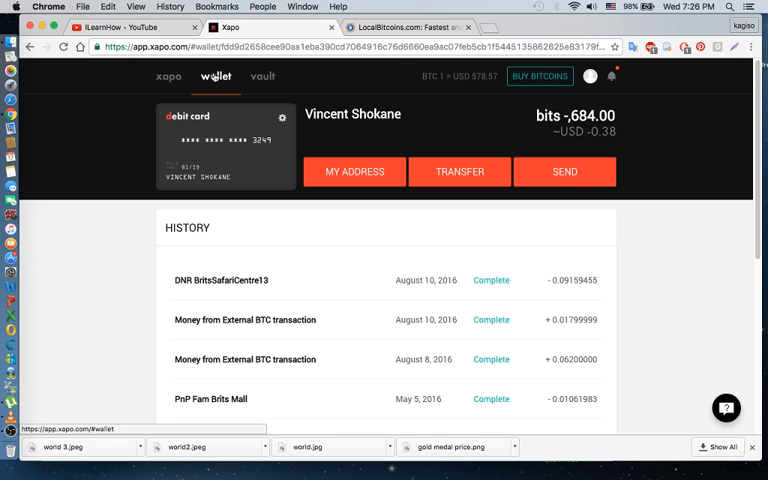
Reveal the wallet's receiving address under MY ADDRESS and copy it.
left_click(354, 171)
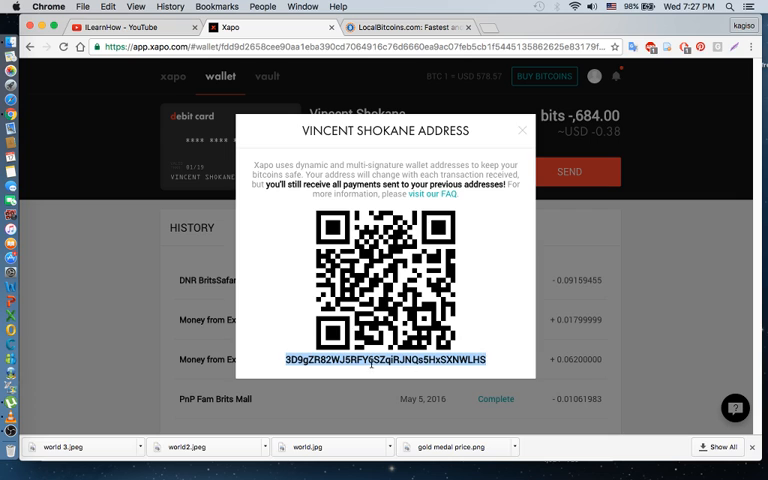
right_click(378, 360)
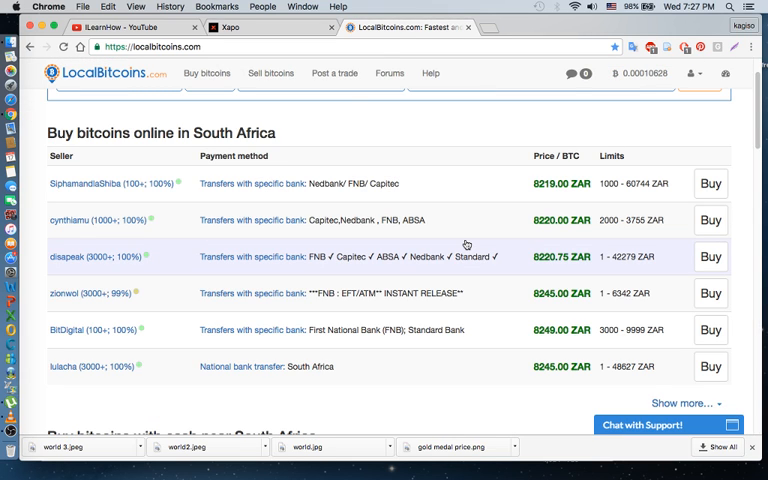
mouse_move(627, 73)
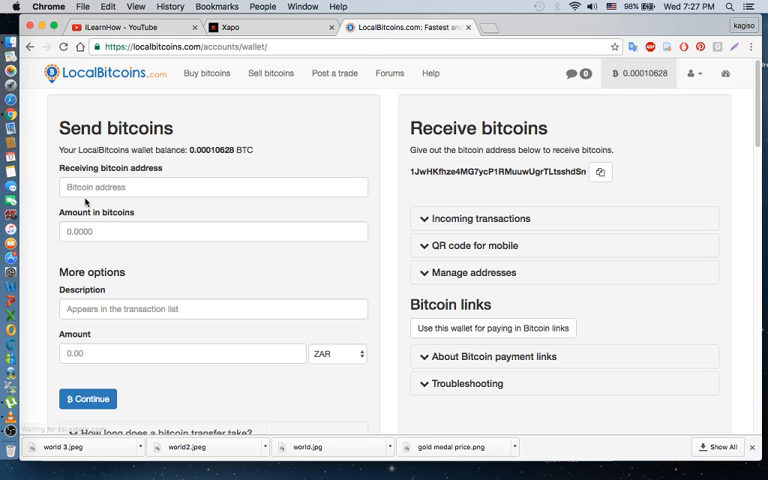
left_click(213, 187)
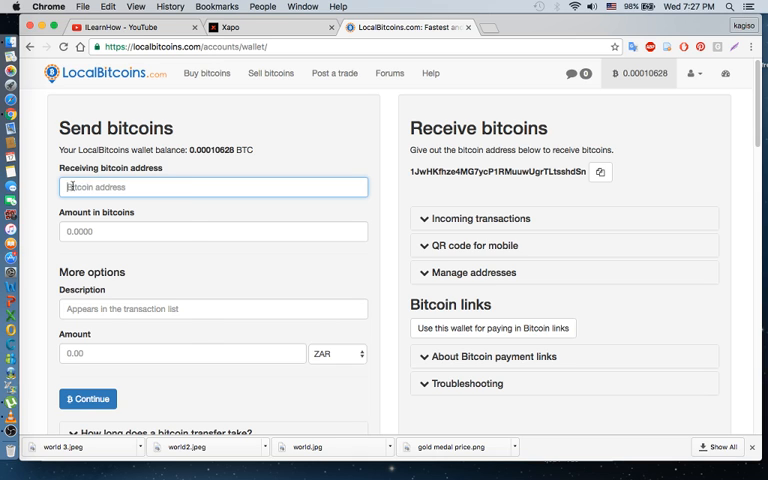
type("3D9gZR8PWJ5RFY6SZqiRJNQs5HxSXNWLHS")
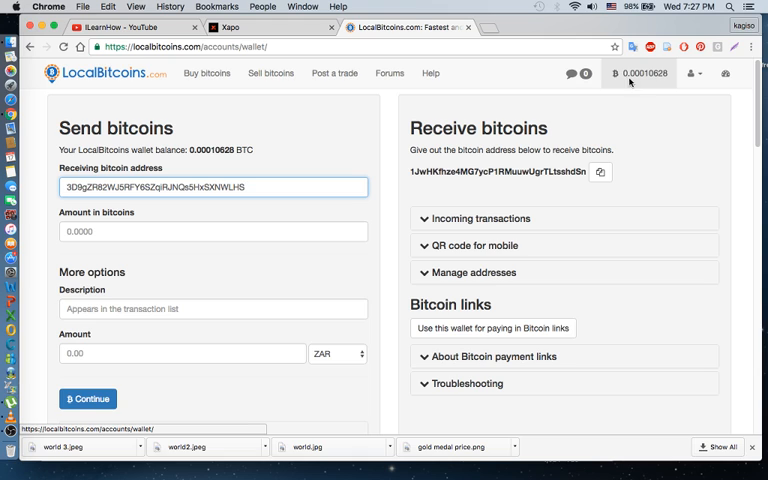
left_click(214, 231)
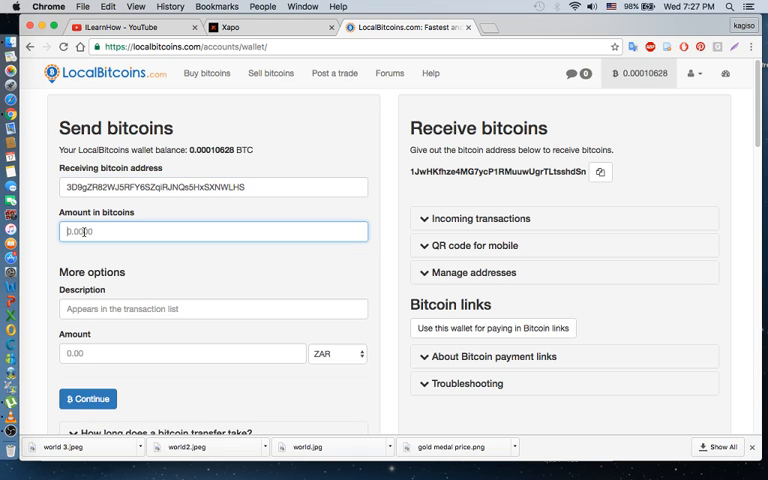
type("100")
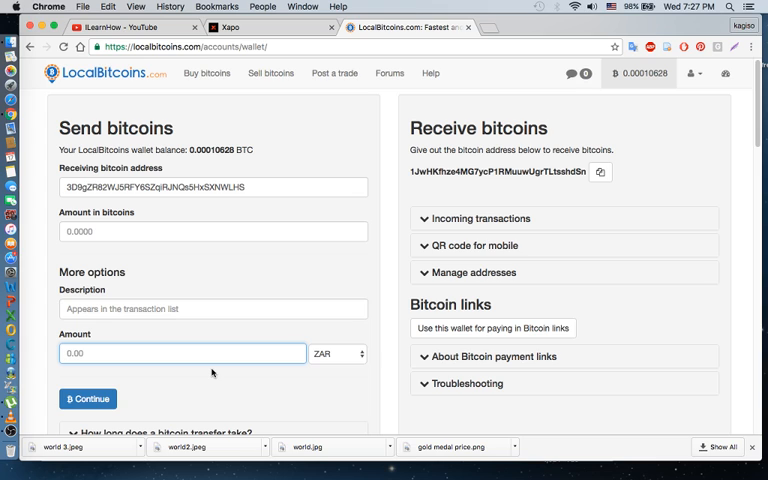
type("100")
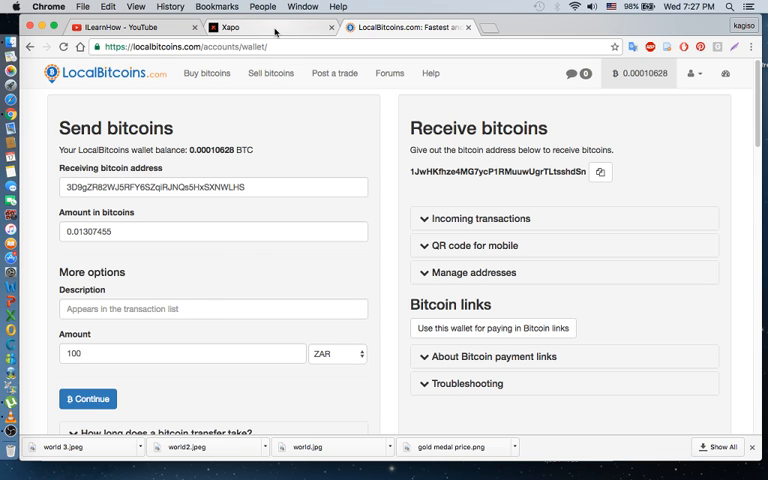
Take LocalBitcoins' own receiving address and return to the Xapo wallet page.
left_click(230, 27)
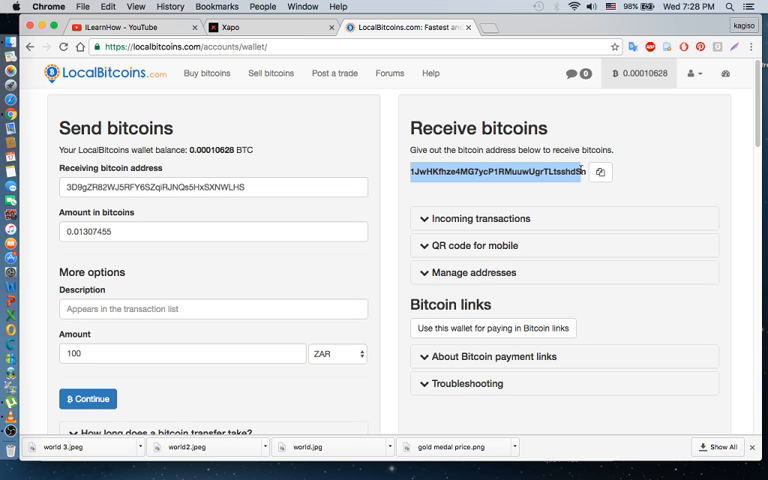
left_click(600, 172)
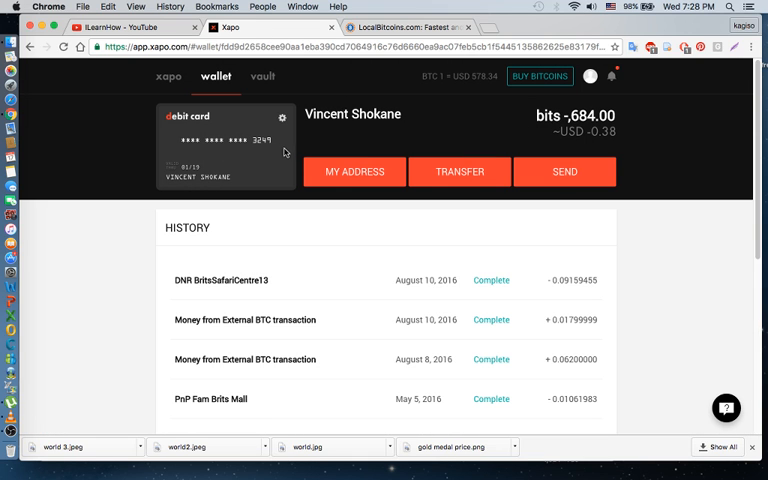
mouse_move(459, 171)
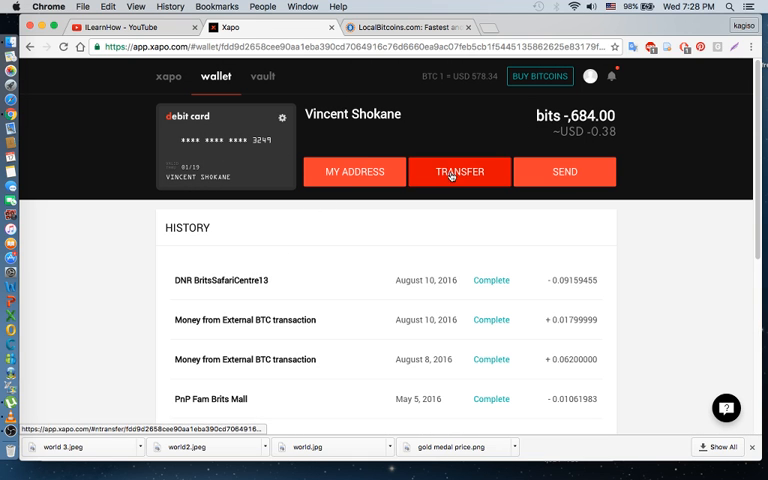
left_click(459, 171)
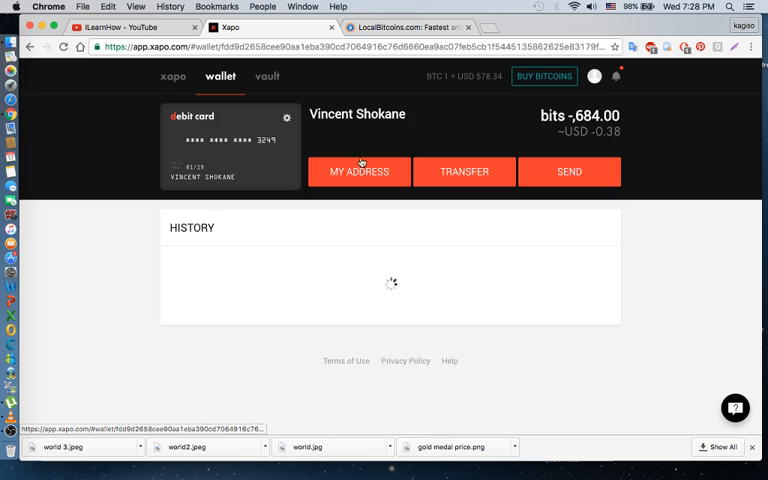
left_click(569, 171)
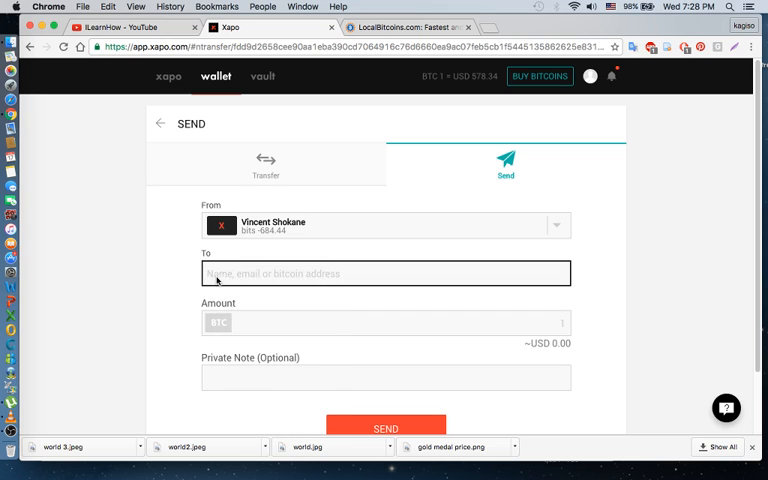
type("3D9gZR82WJ5RFY6SZqiRJNQs5HxSXNWLHS")
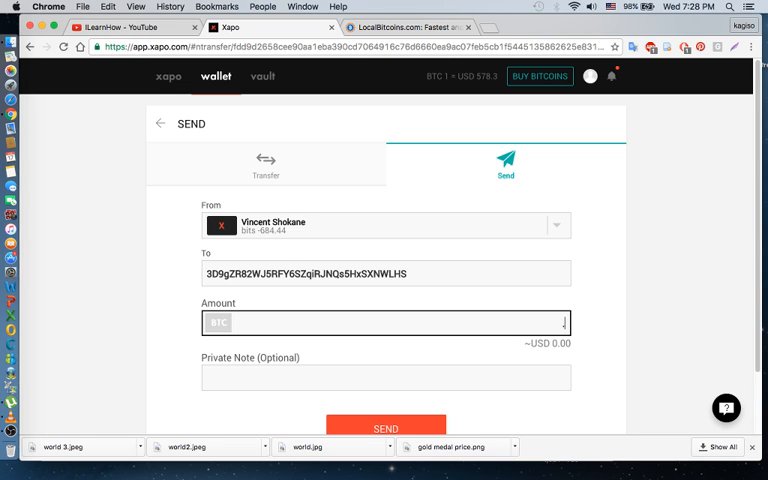
type(".2")
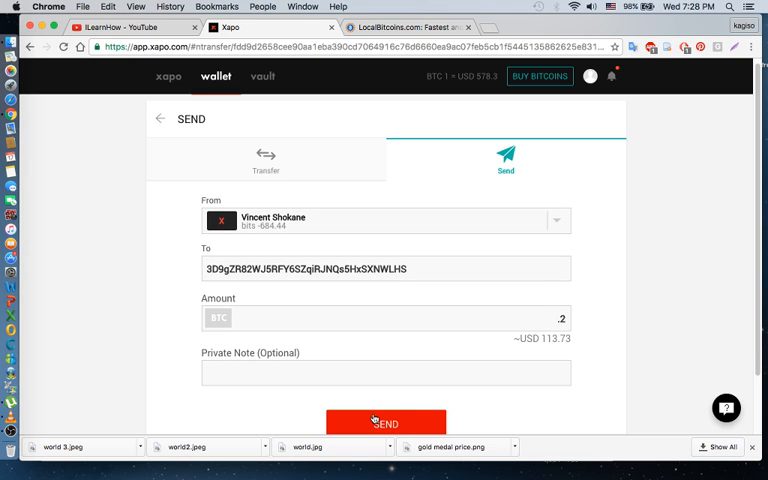
mouse_move(525, 374)
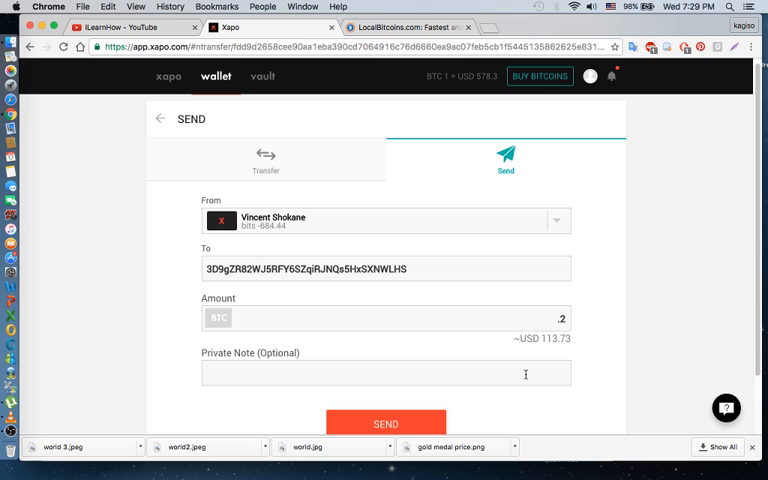